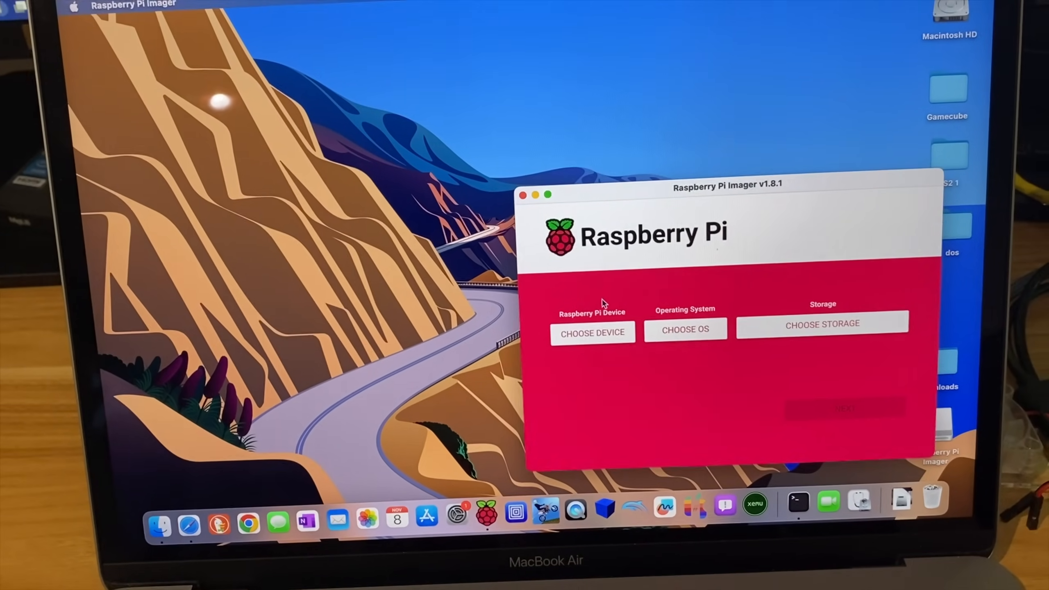
# - Close the Chromium window with the Imager download page
pyautogui.click(591, 332)
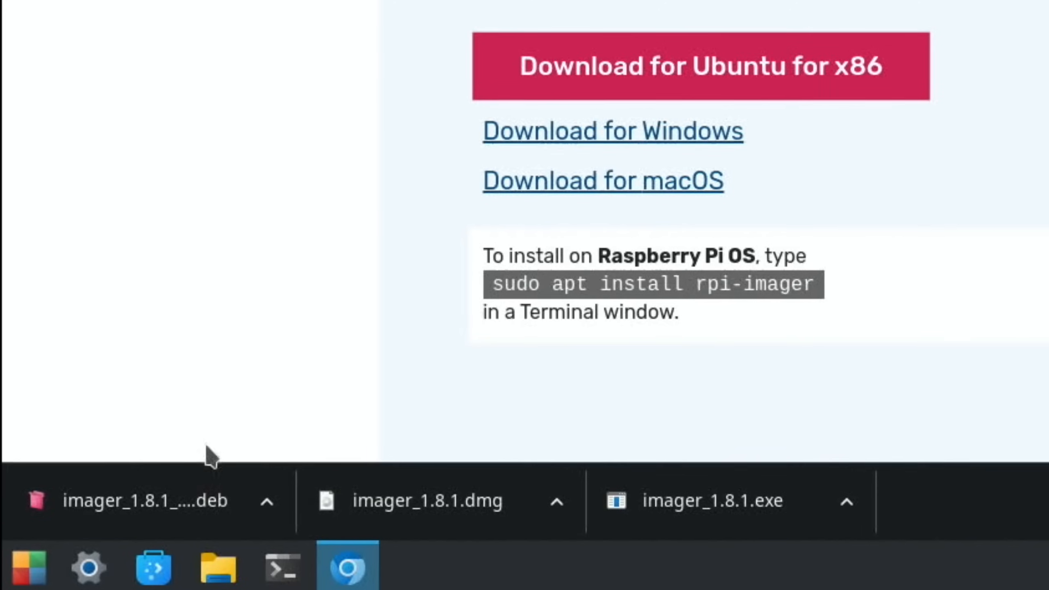
pyautogui.moveTo(178, 489)
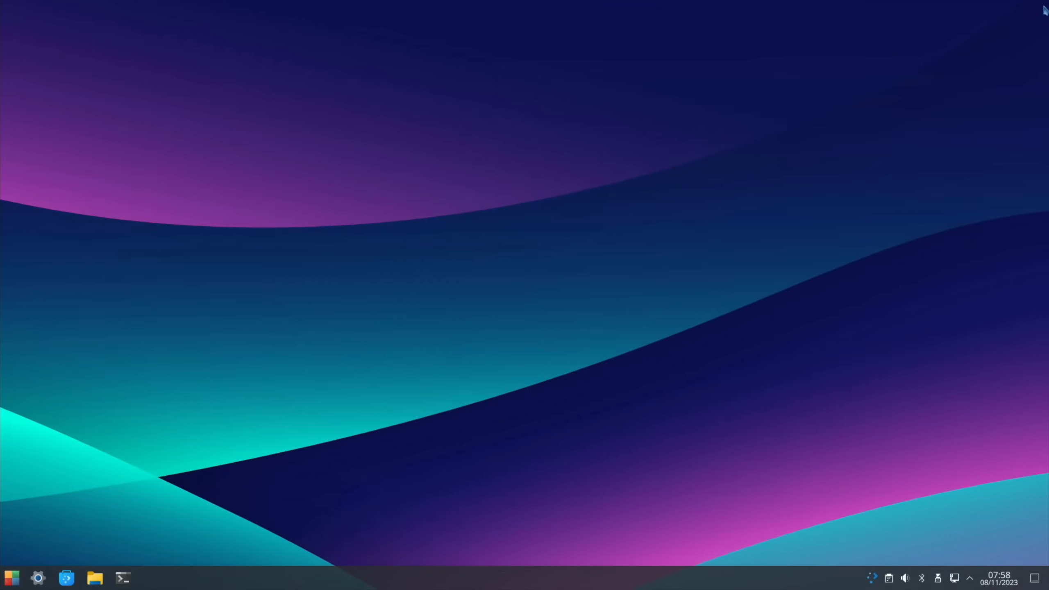
# - In a new terminal, run sudo apt update and sudo apt install rpi-imager
pyautogui.click(122, 578)
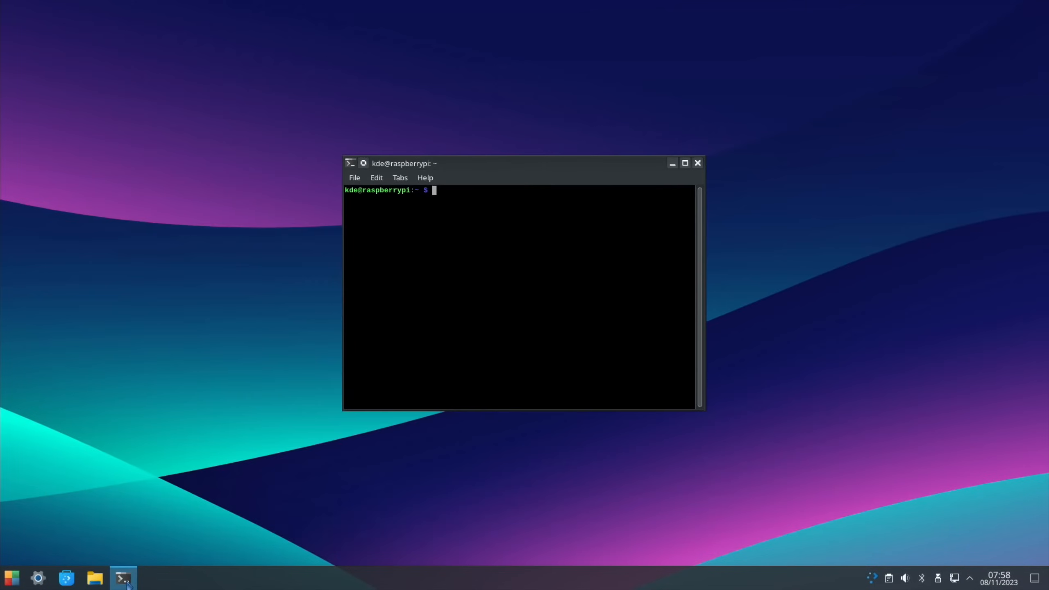
pyautogui.write('sudo apt update')
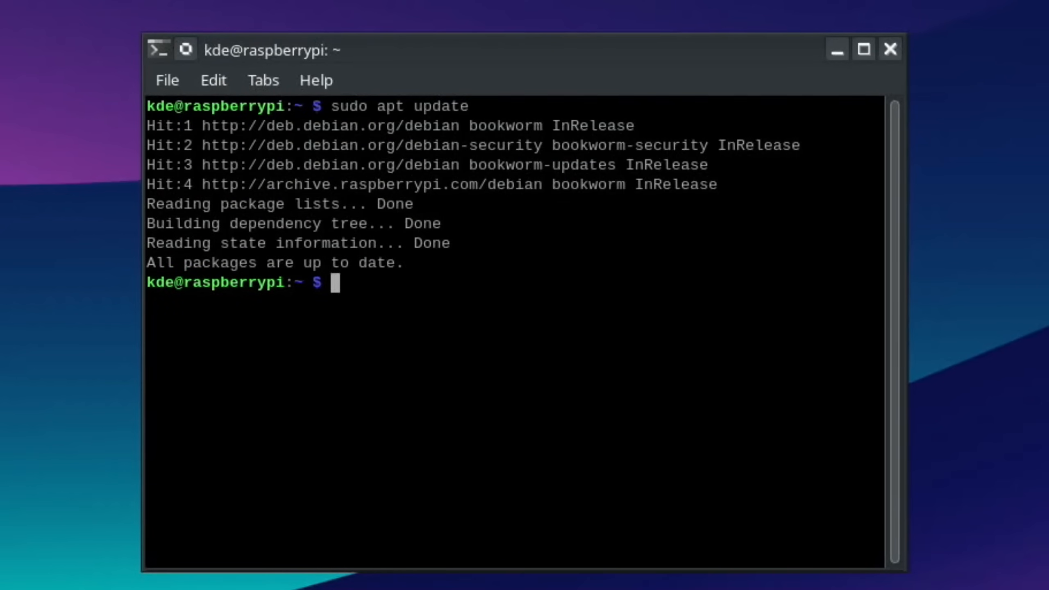
pyautogui.write('sudo')
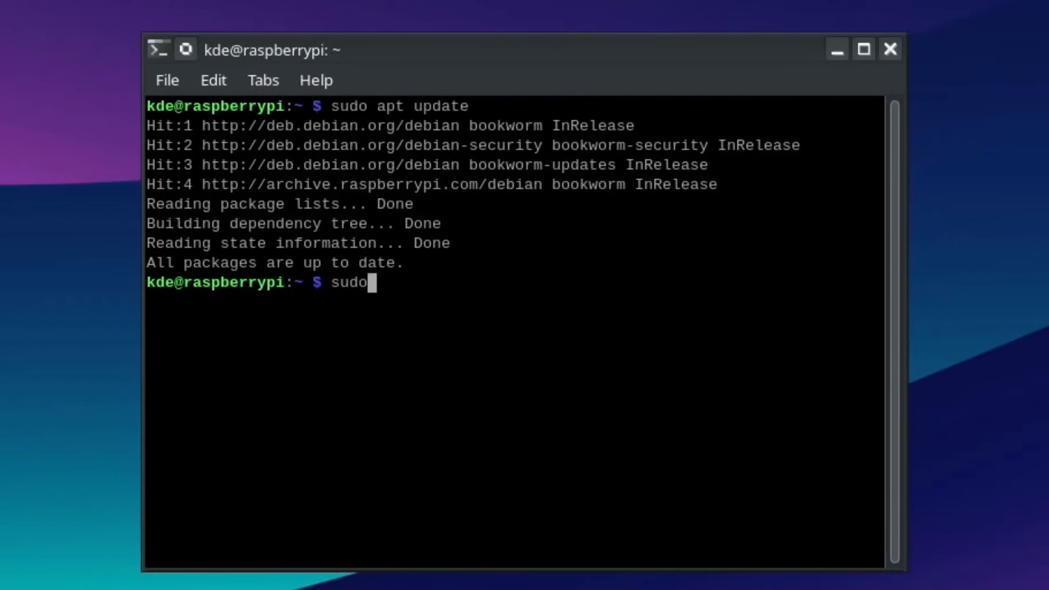
pyautogui.write('apt install')
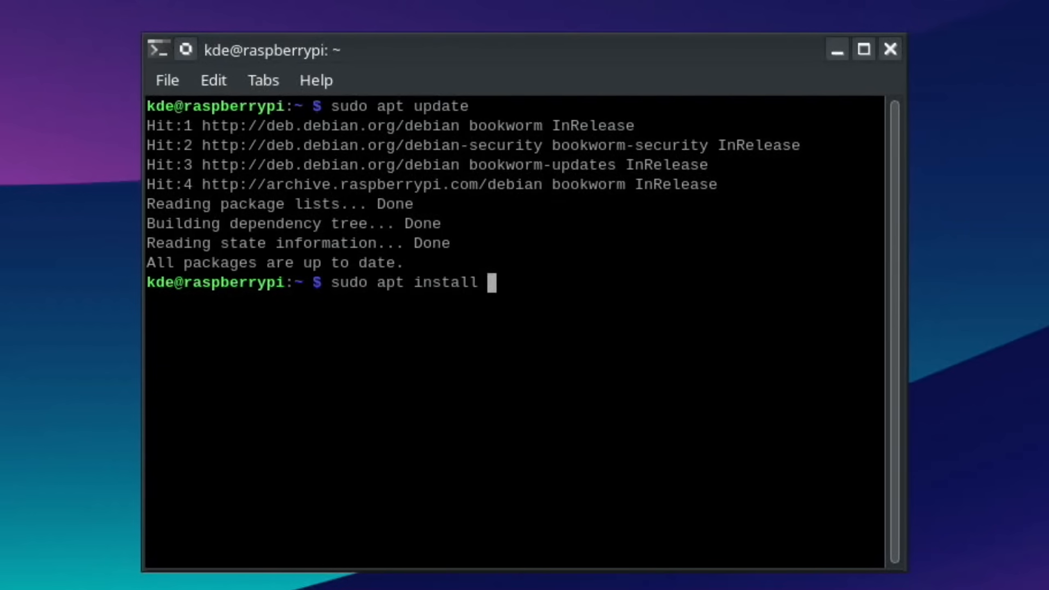
pyautogui.write('rpi-imager')
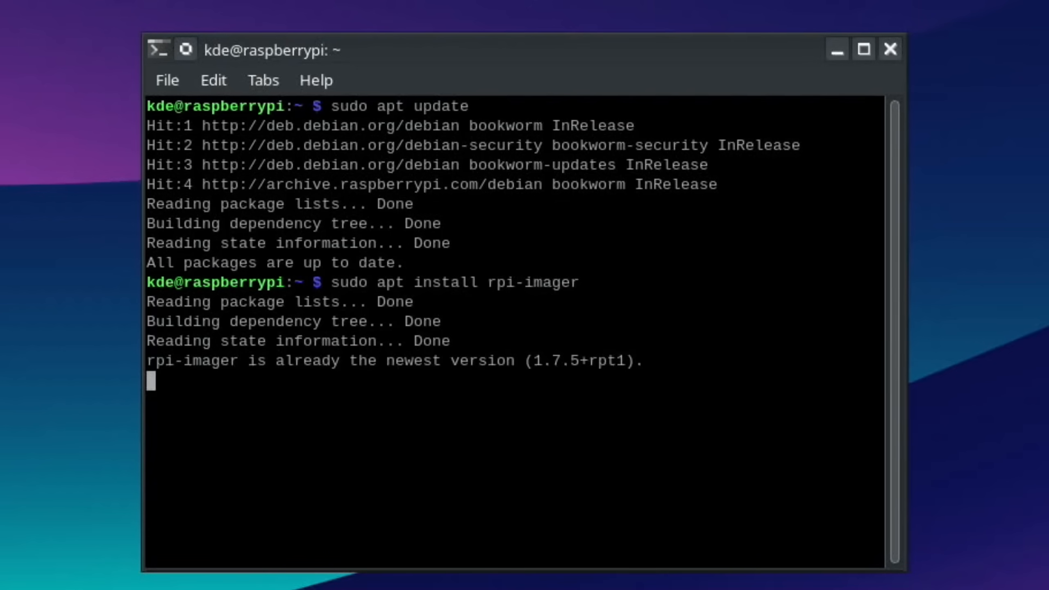
pyautogui.press('Return')
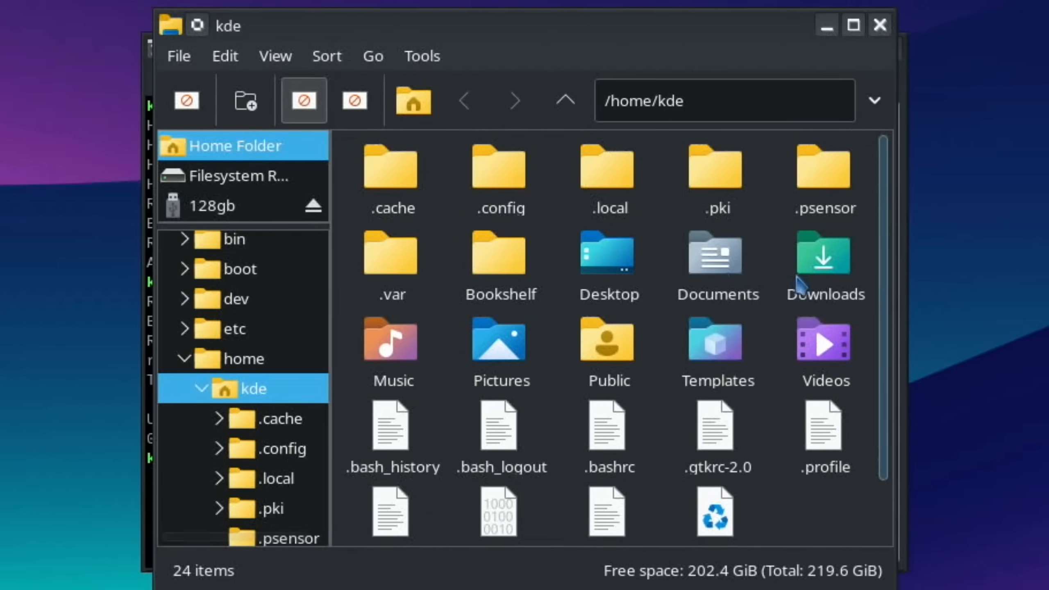
# - Open imager_1.8.1_amd64.deb from the Downloads folder in Discover
pyautogui.doubleClick(824, 253)
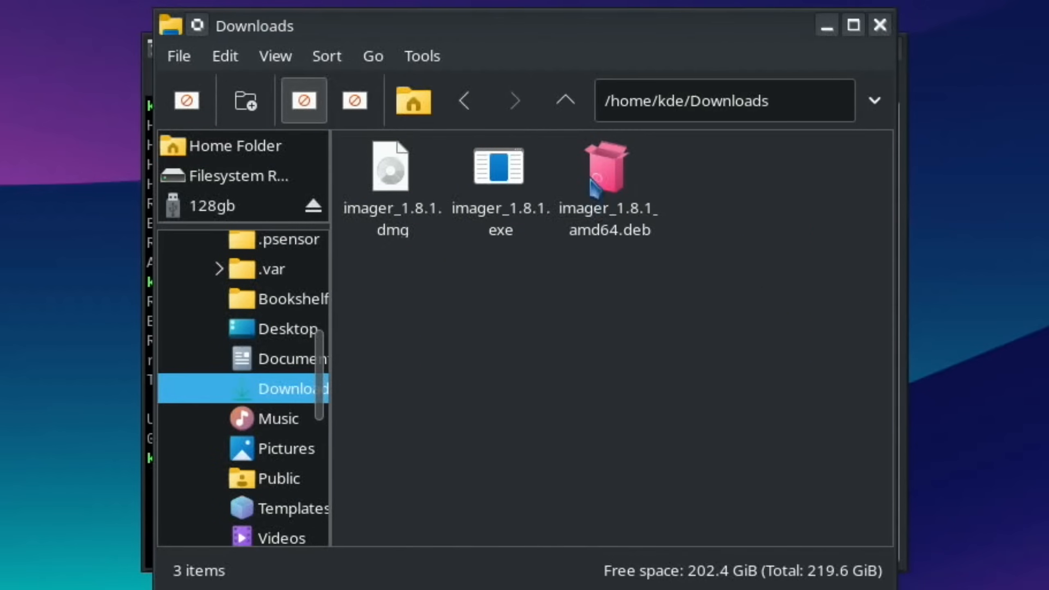
pyautogui.click(607, 166)
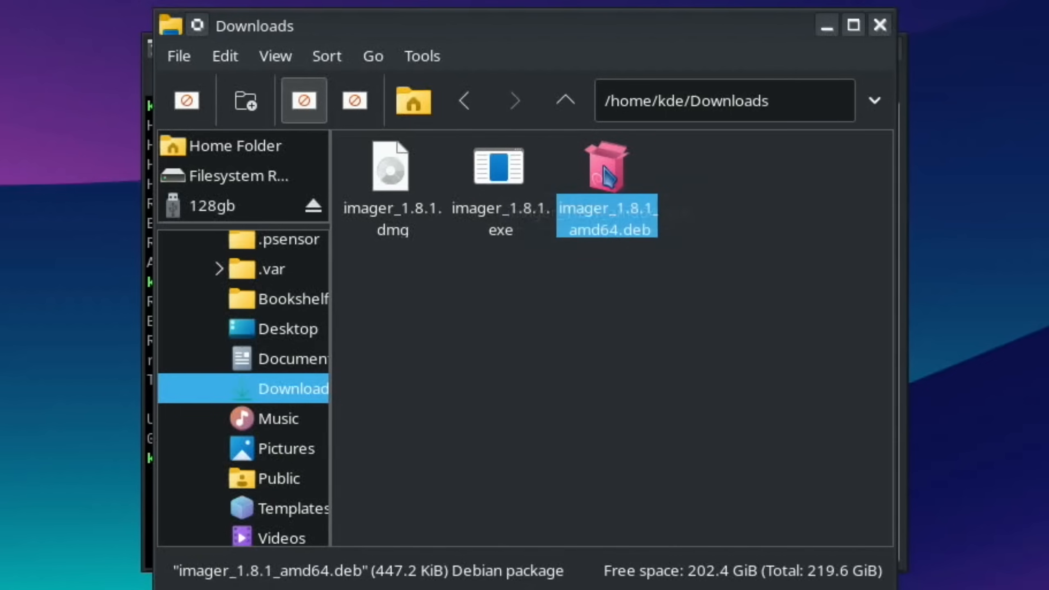
pyautogui.doubleClick(606, 165)
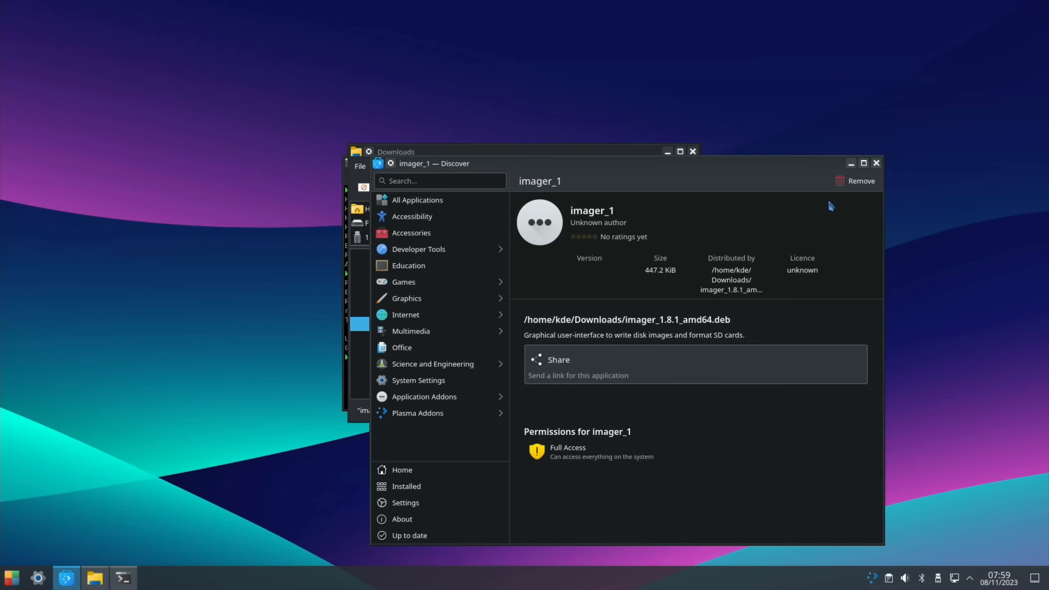
pyautogui.moveTo(795, 220)
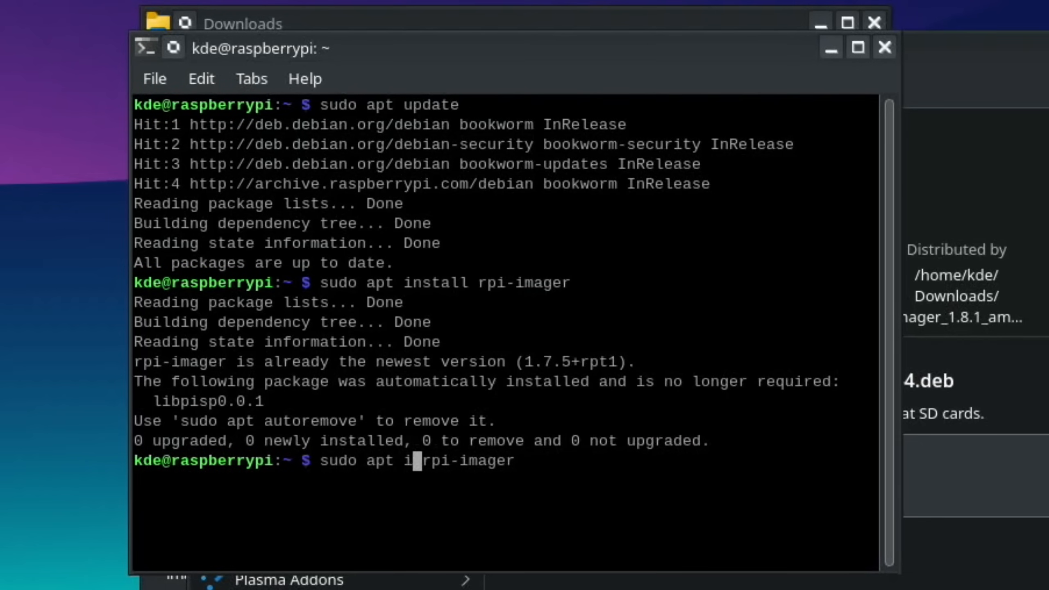
# - Run sudo apt remove rpi-imager and confirm with y
pyautogui.write('remove')
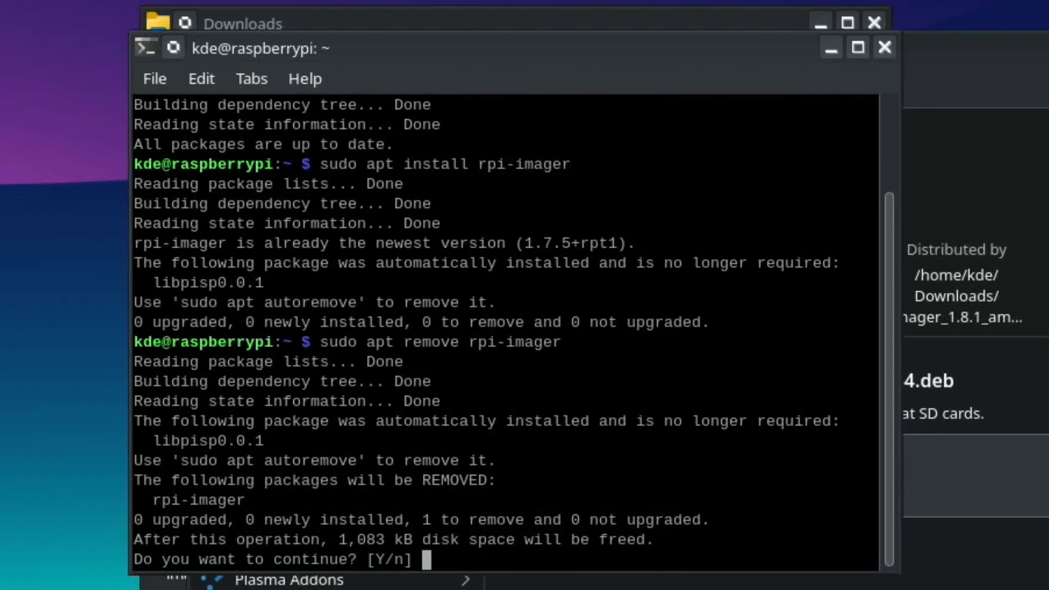
pyautogui.write('y')
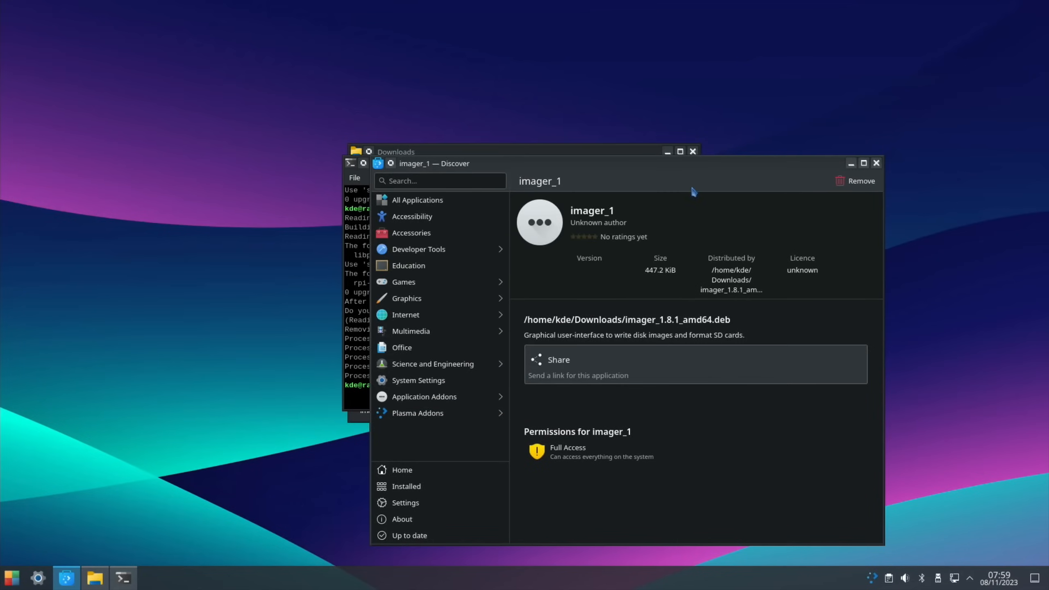
pyautogui.moveTo(655, 321)
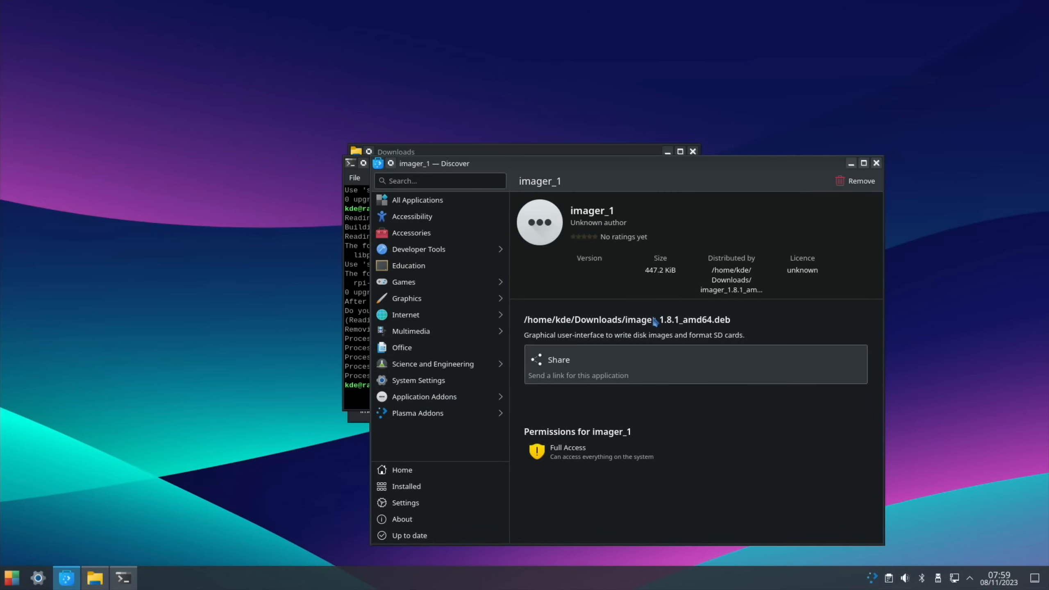
pyautogui.moveTo(870, 155)
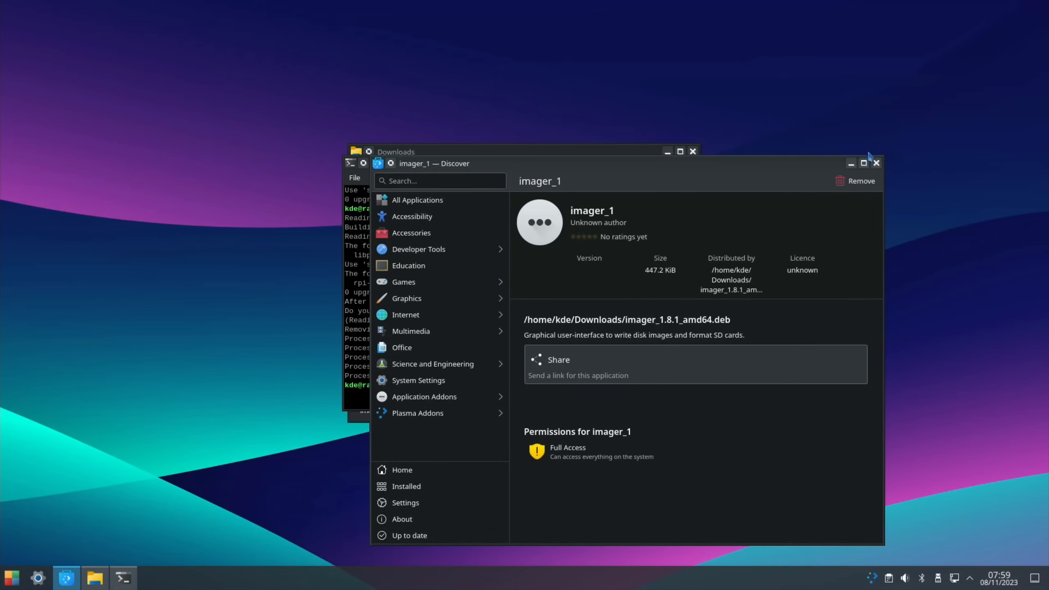
# - Reload the imager_1.8.1 package page in Discover and choose Install
pyautogui.click(876, 163)
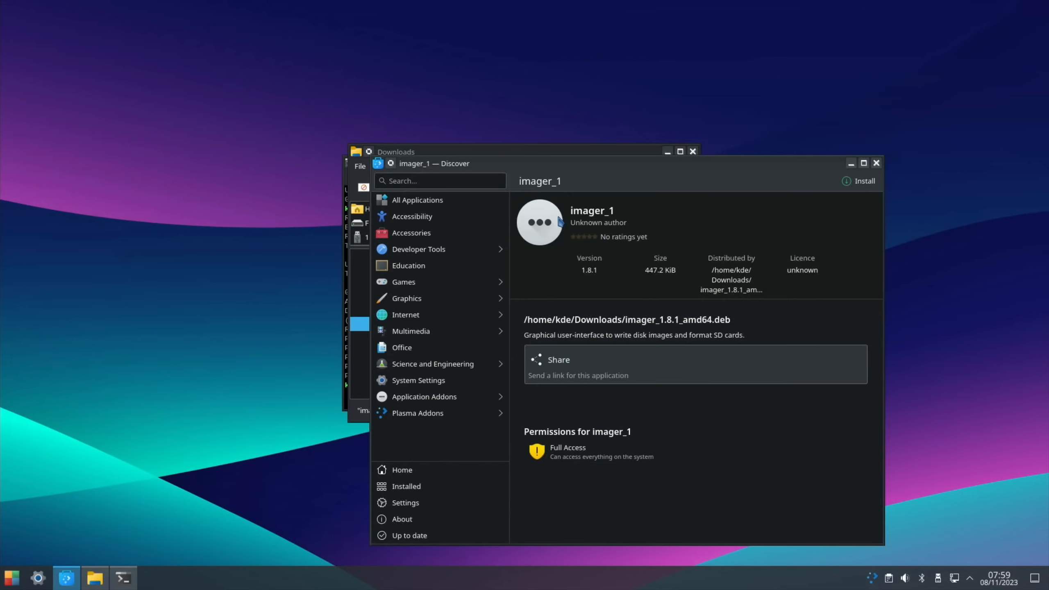
pyautogui.moveTo(815, 206)
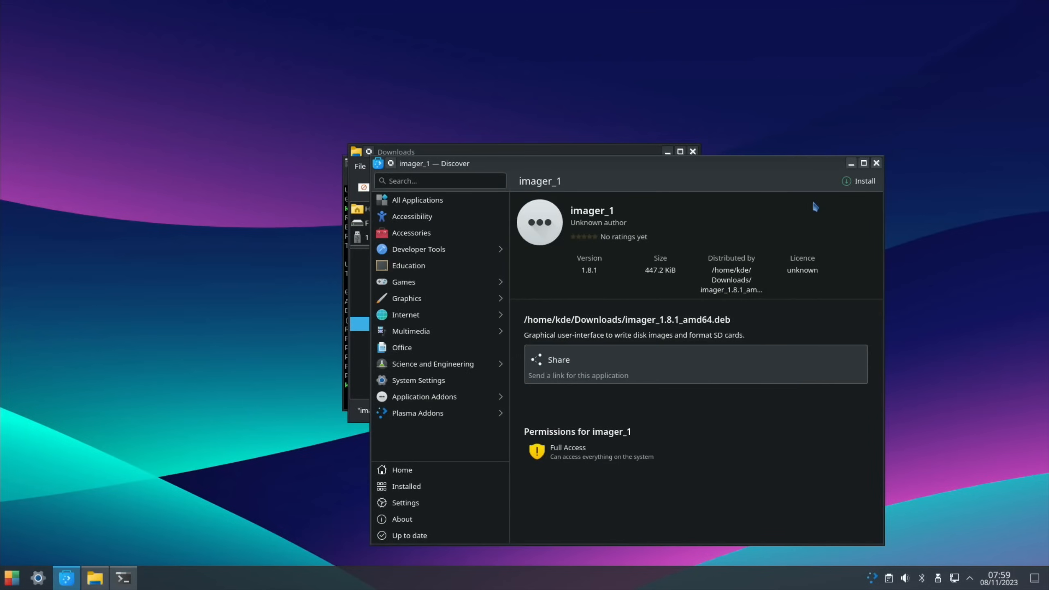
pyautogui.click(865, 181)
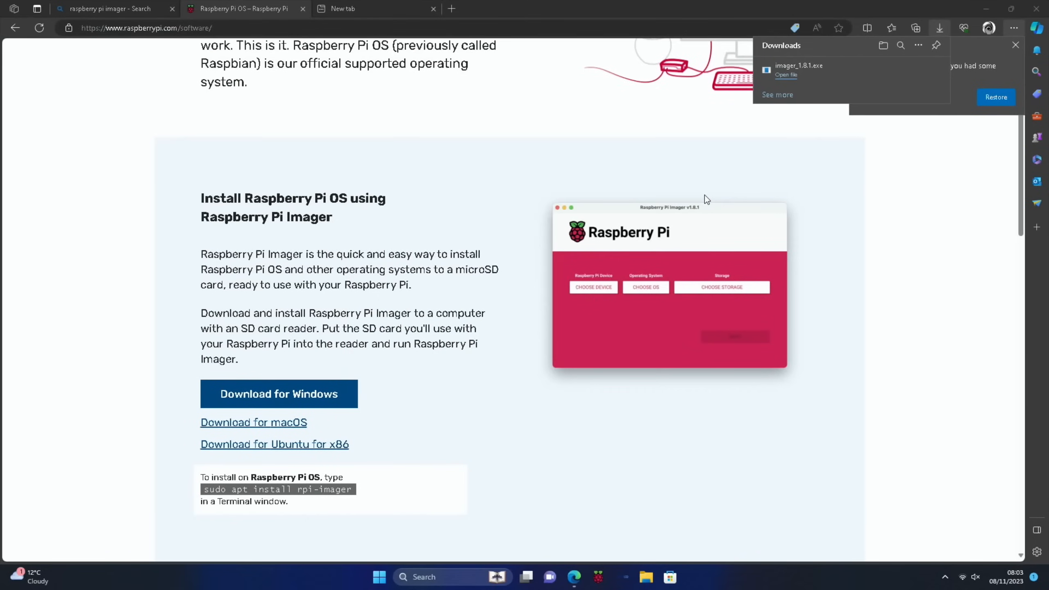
pyautogui.moveTo(988, 28)
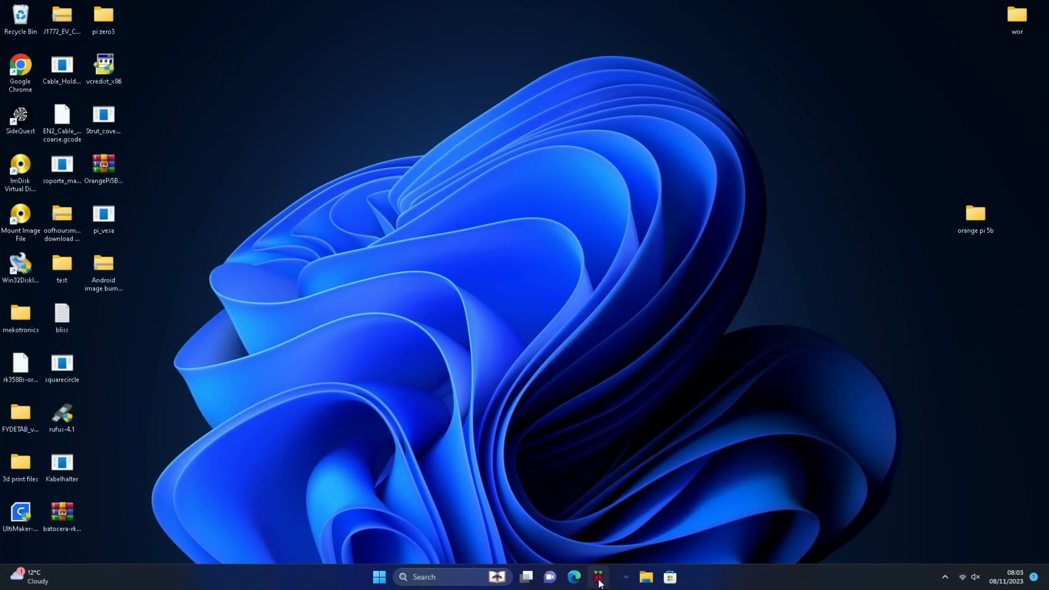
# - Launch Raspberry Pi Imager, allow it through User Account Control, and choose Raspberry Pi 5
pyautogui.click(598, 577)
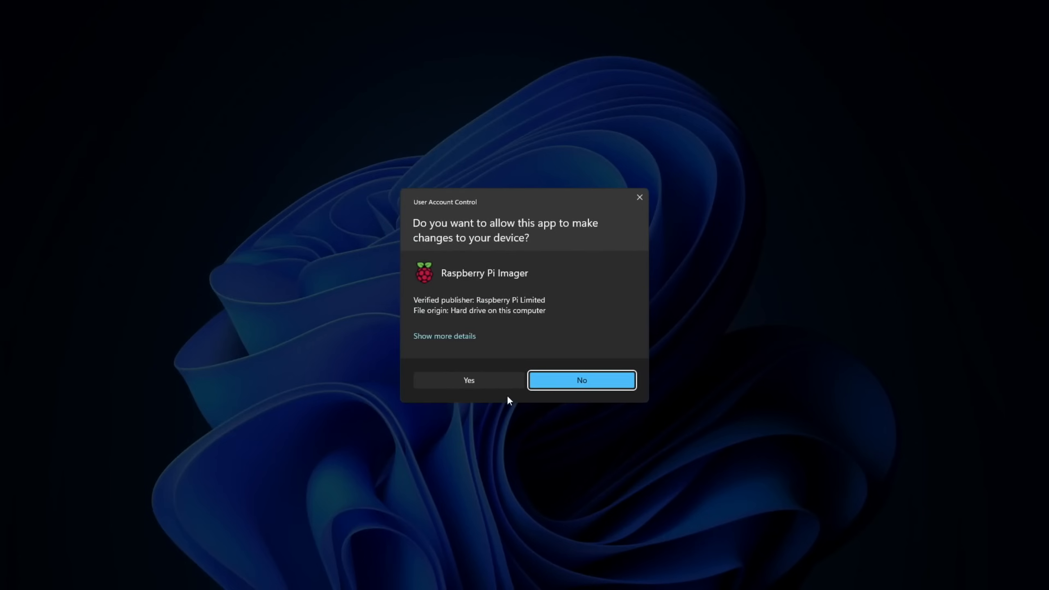
pyautogui.click(468, 380)
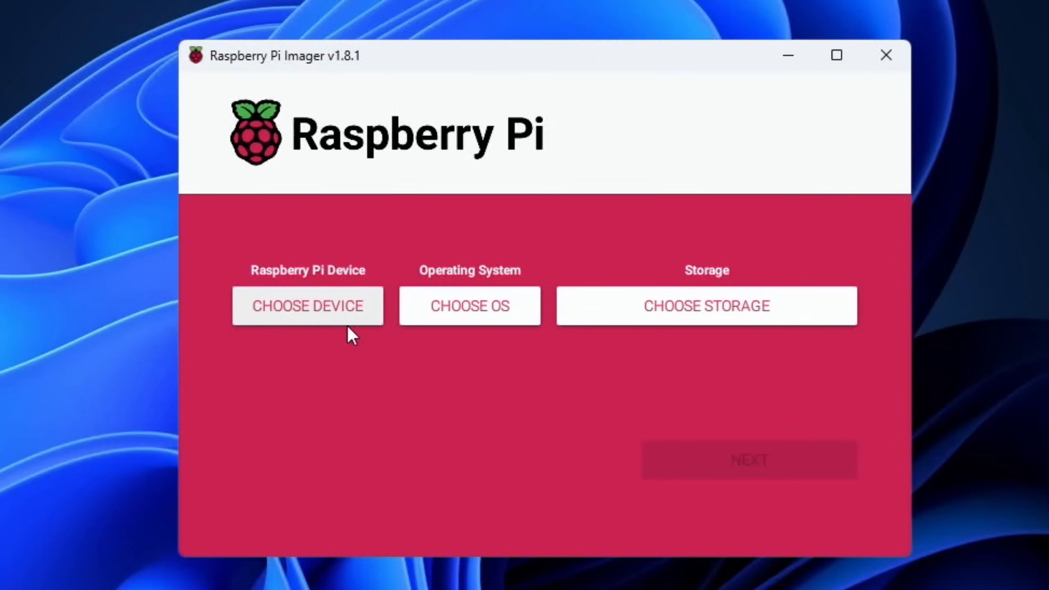
pyautogui.click(307, 306)
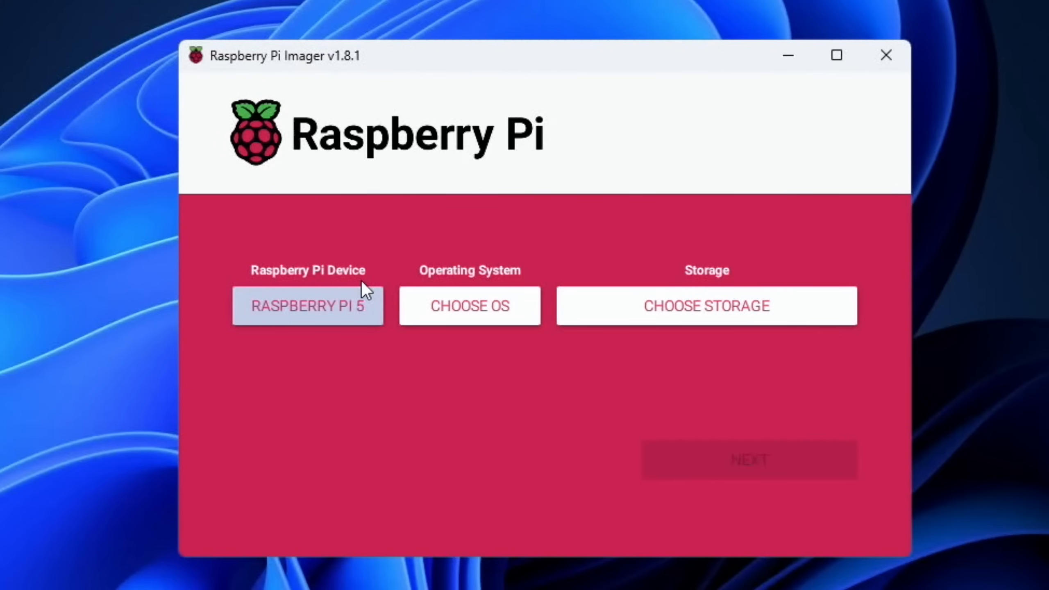
# - Pick Raspberry Pi OS (32-bit), then browse the other Raspberry Pi OS and Ubuntu images
pyautogui.click(469, 306)
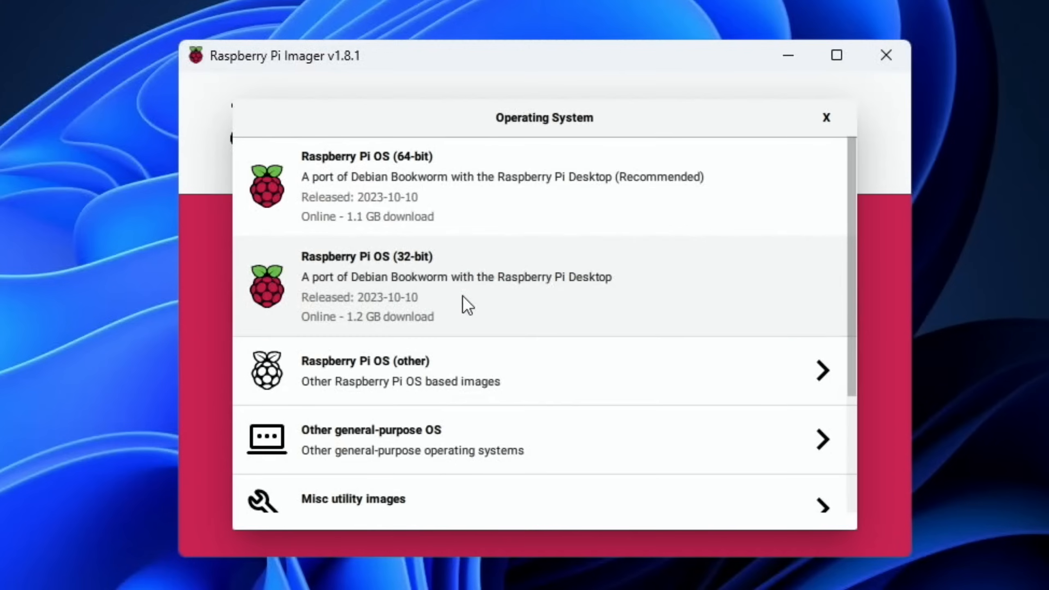
pyautogui.moveTo(414, 211)
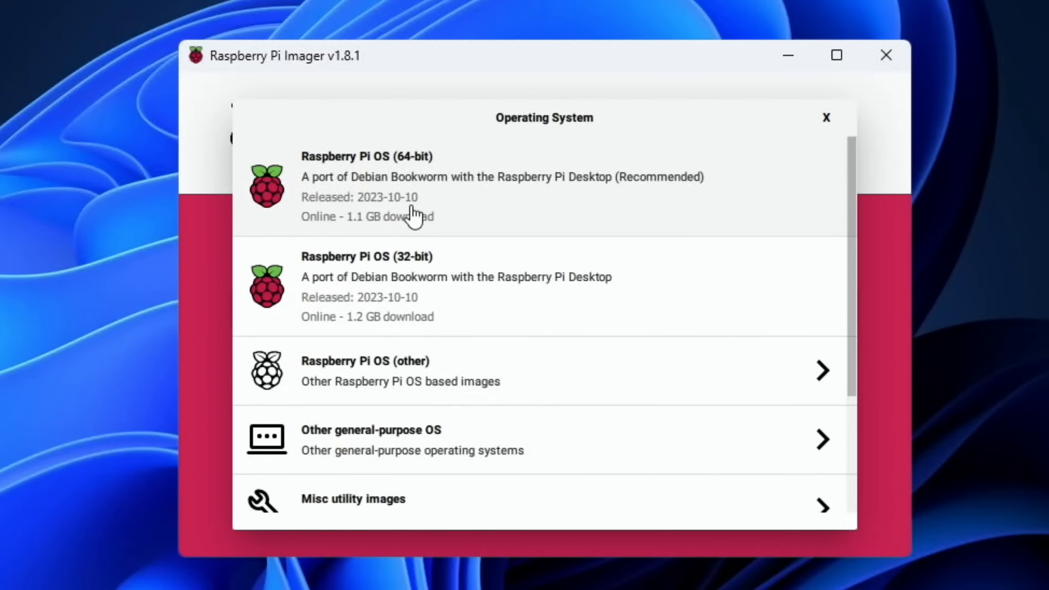
pyautogui.moveTo(559, 211)
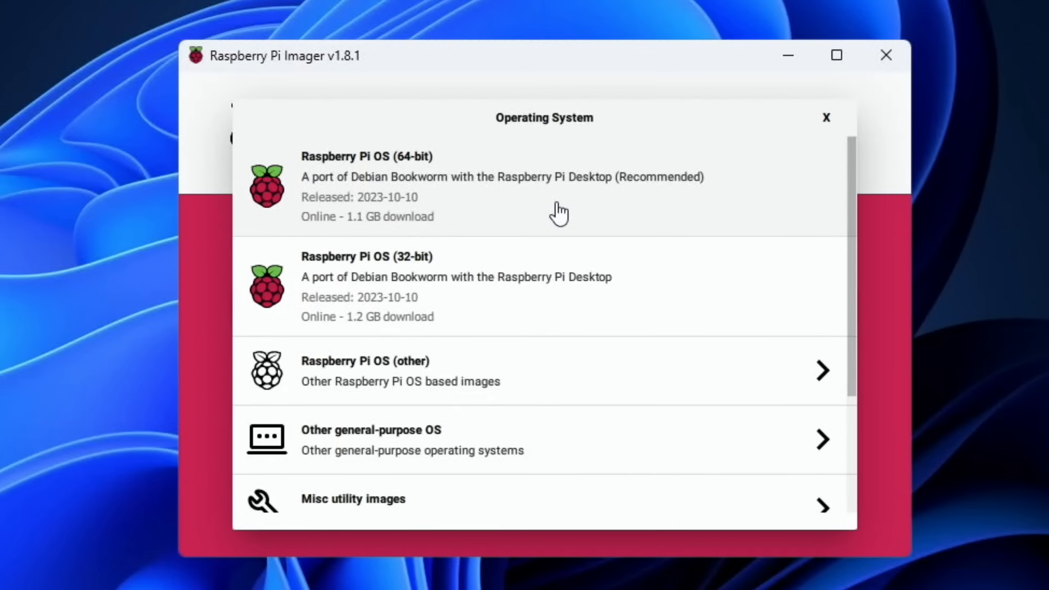
pyautogui.moveTo(529, 292)
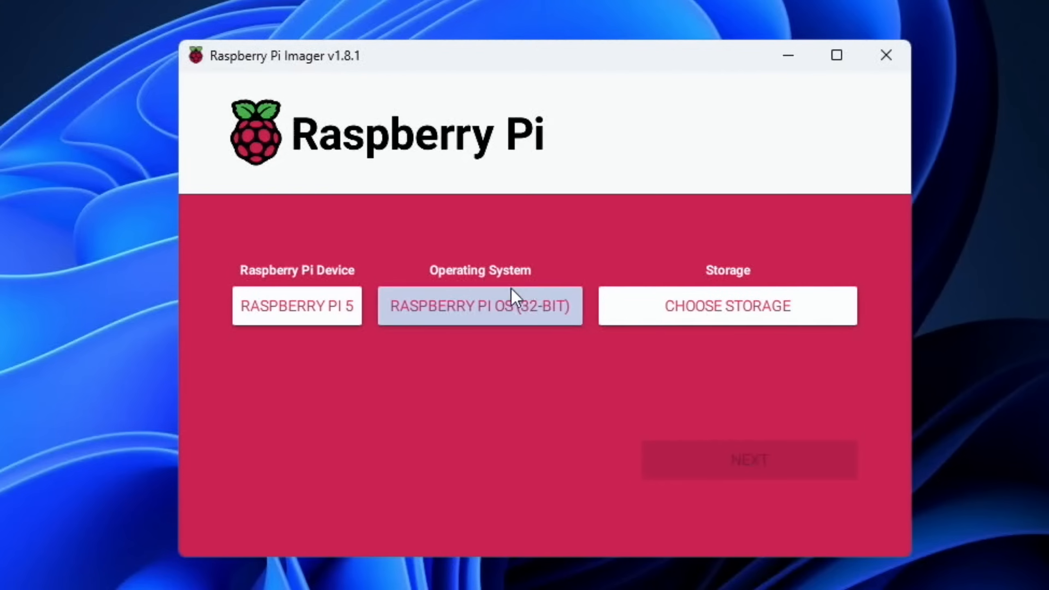
pyautogui.click(479, 306)
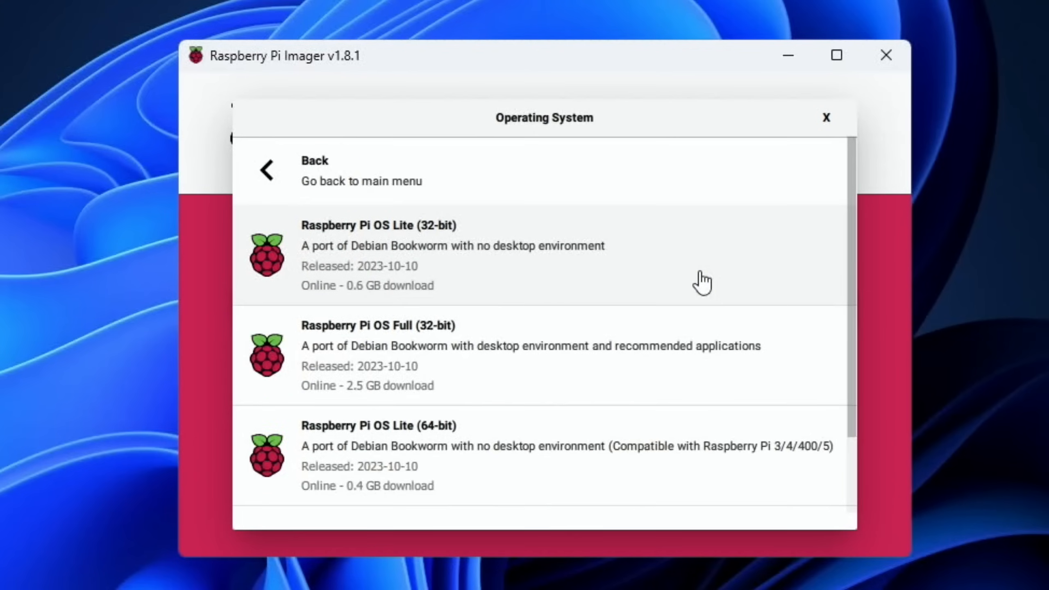
pyautogui.scroll(-3)
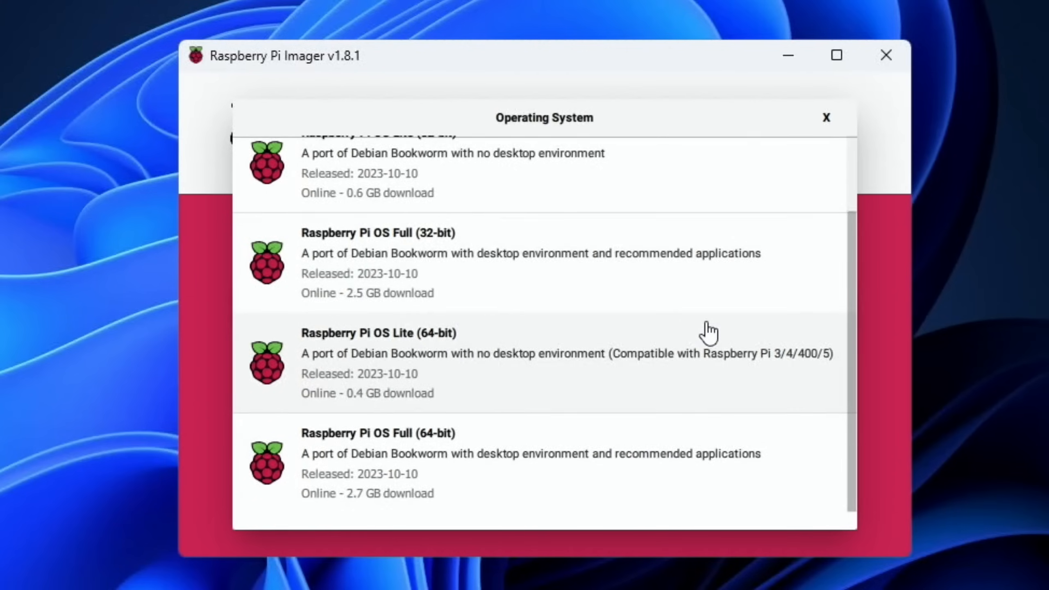
pyautogui.moveTo(535, 455)
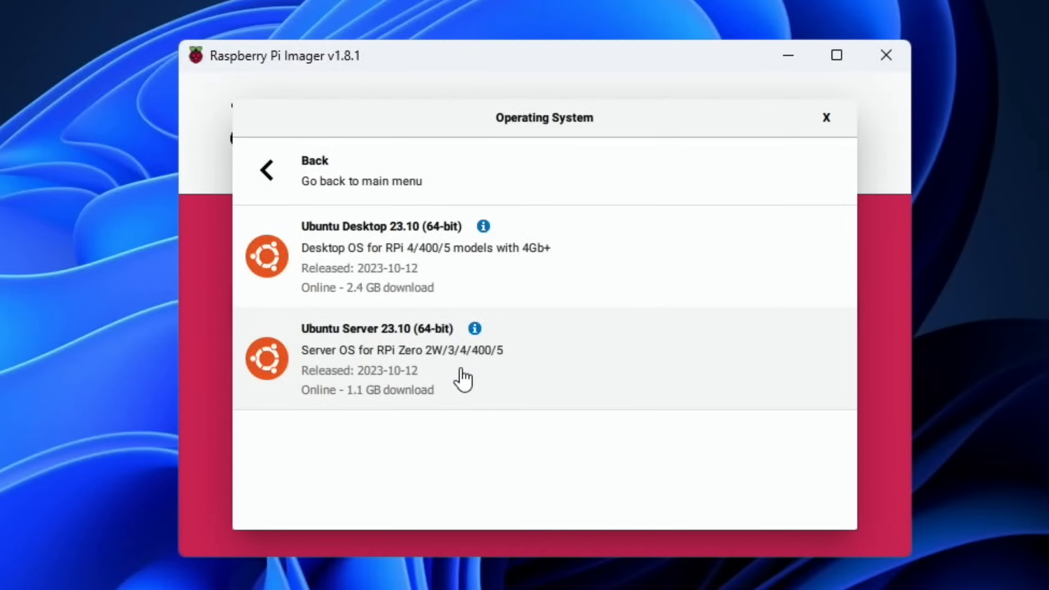
pyautogui.moveTo(461, 391)
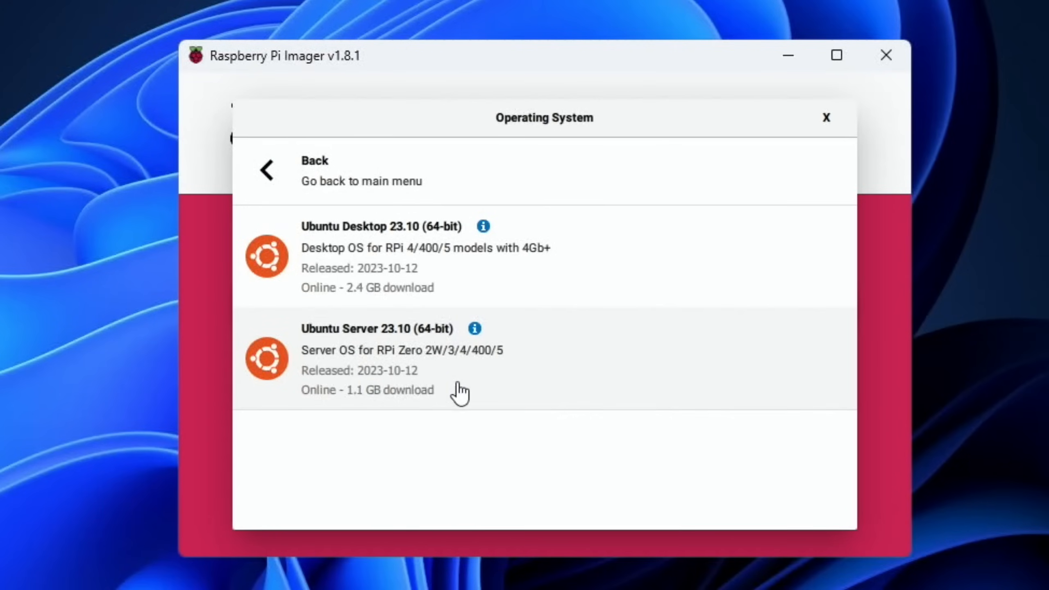
pyautogui.moveTo(512, 288)
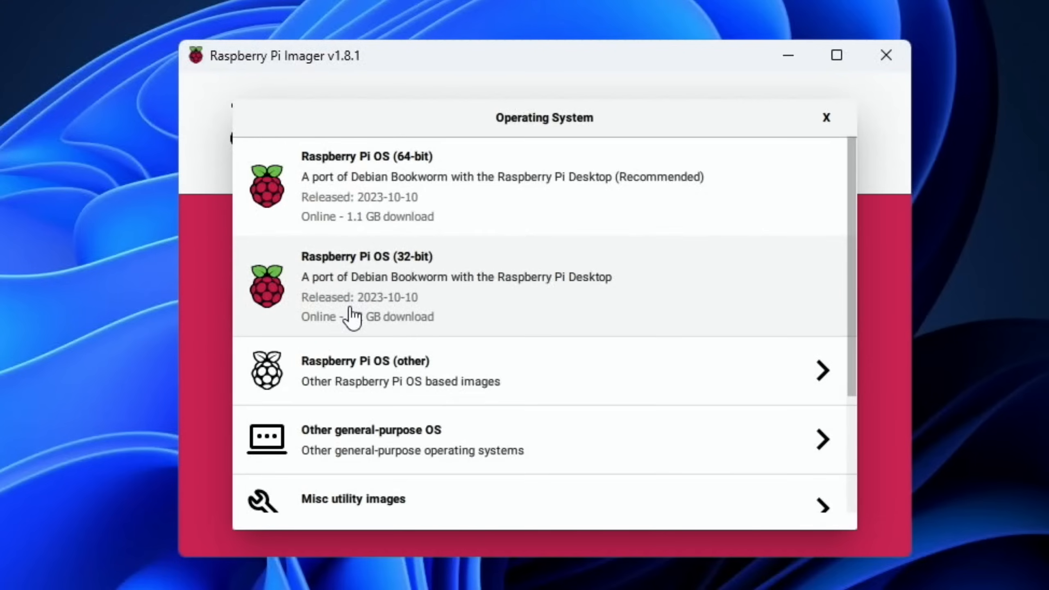
# - Browse the Misc utility images, then choose Erase as the operating system
pyautogui.click(353, 499)
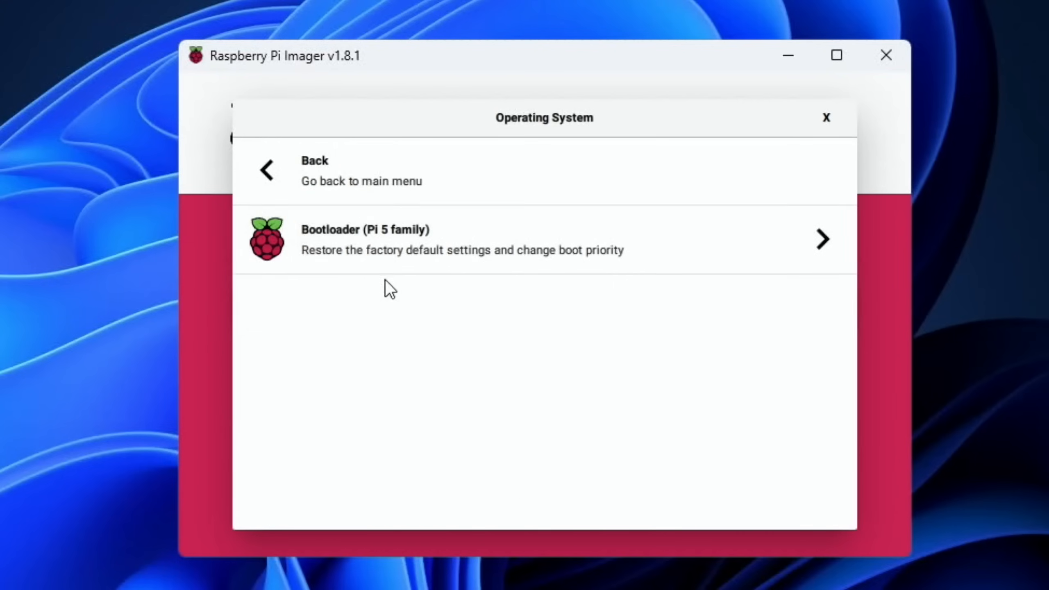
pyautogui.moveTo(426, 276)
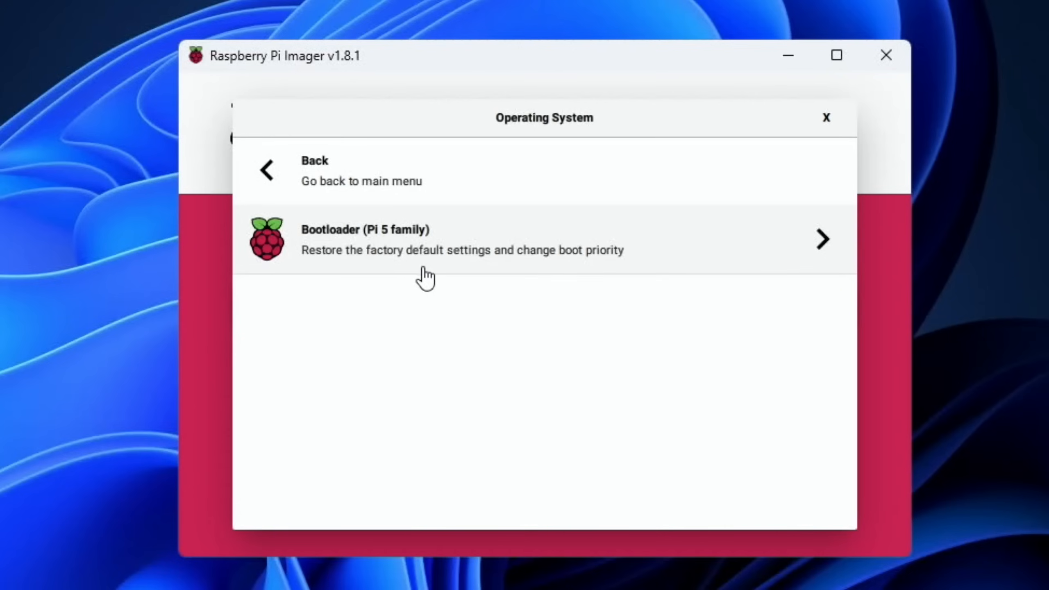
pyautogui.moveTo(381, 261)
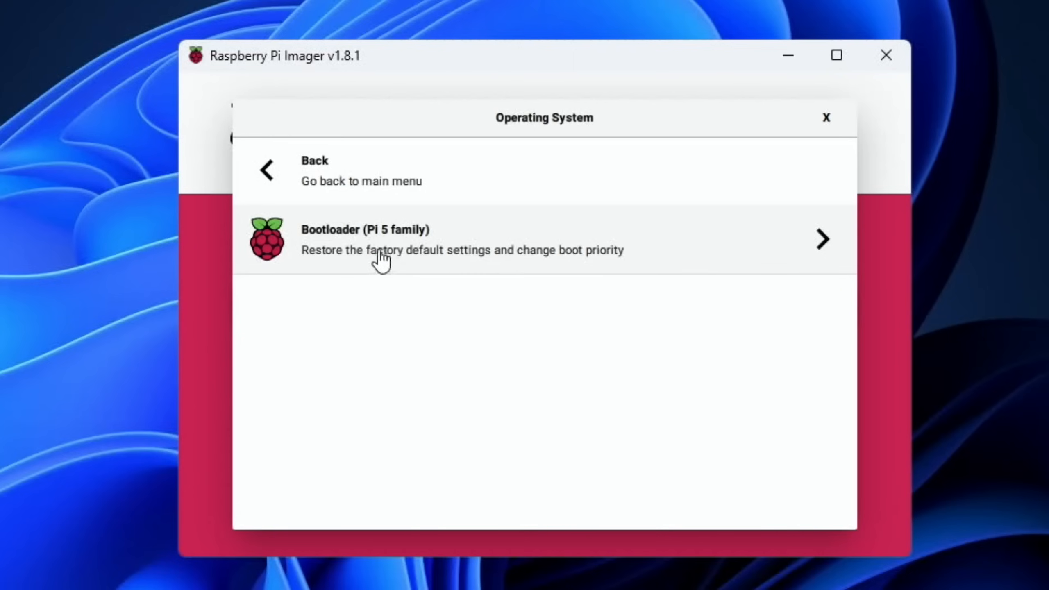
pyautogui.moveTo(362, 328)
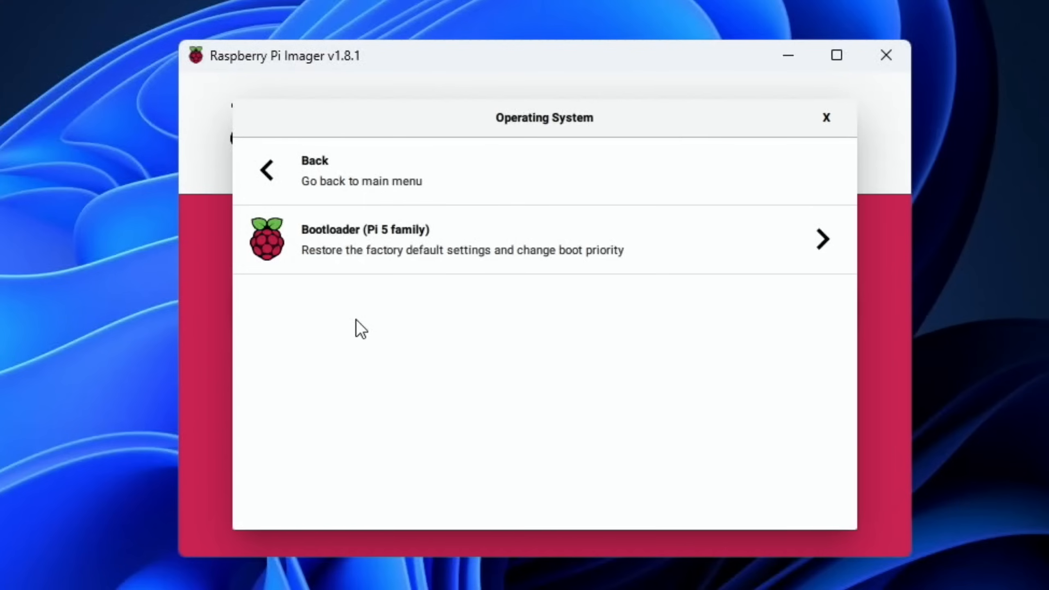
pyautogui.moveTo(271, 187)
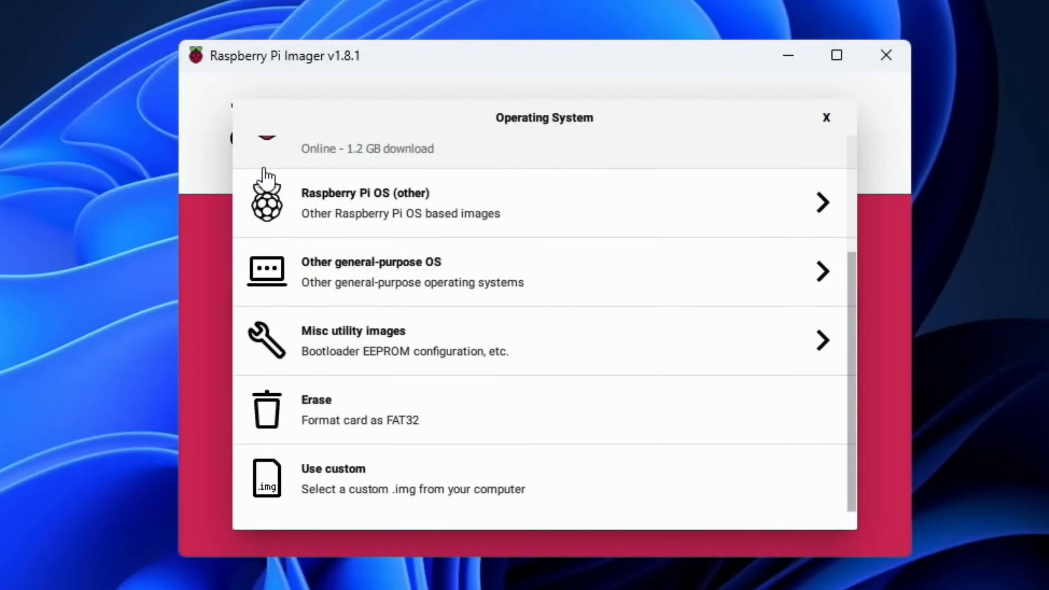
pyautogui.click(316, 400)
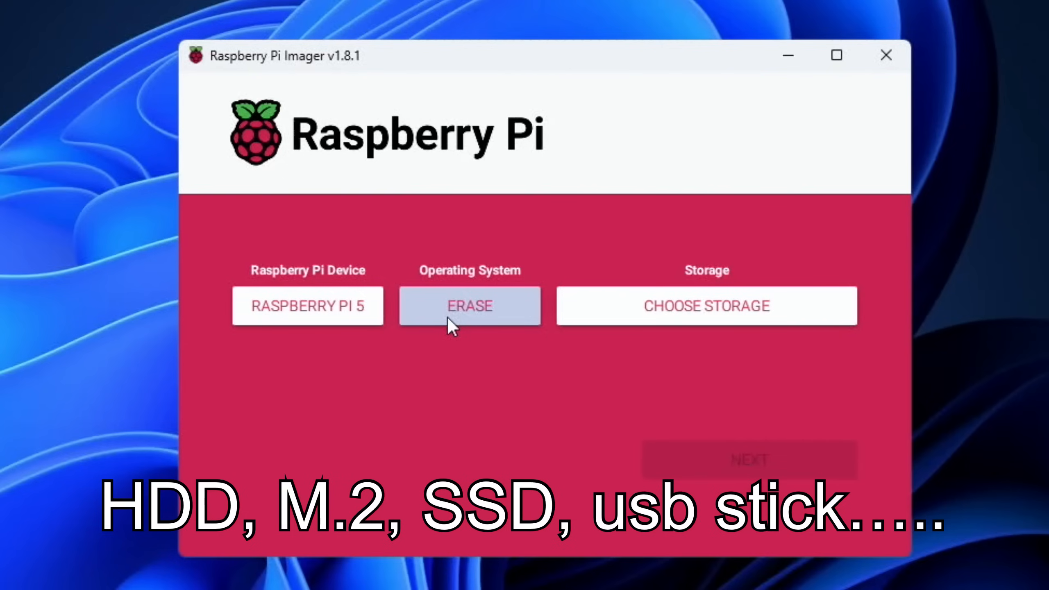
# - Try Use custom, cancel the file picker, and pick Raspberry Pi OS (64-bit)
pyautogui.click(469, 306)
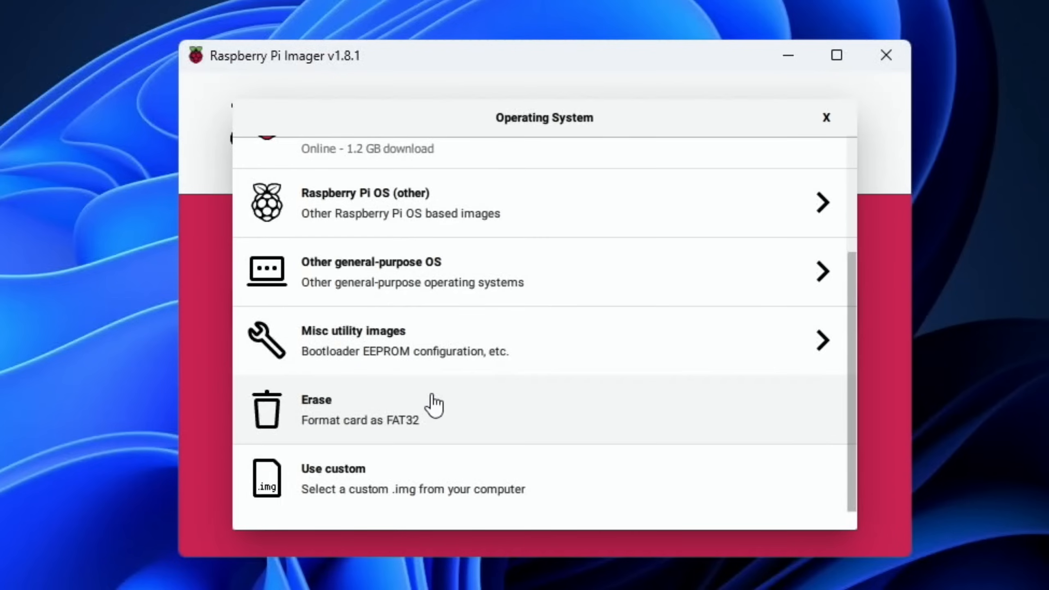
pyautogui.moveTo(354, 482)
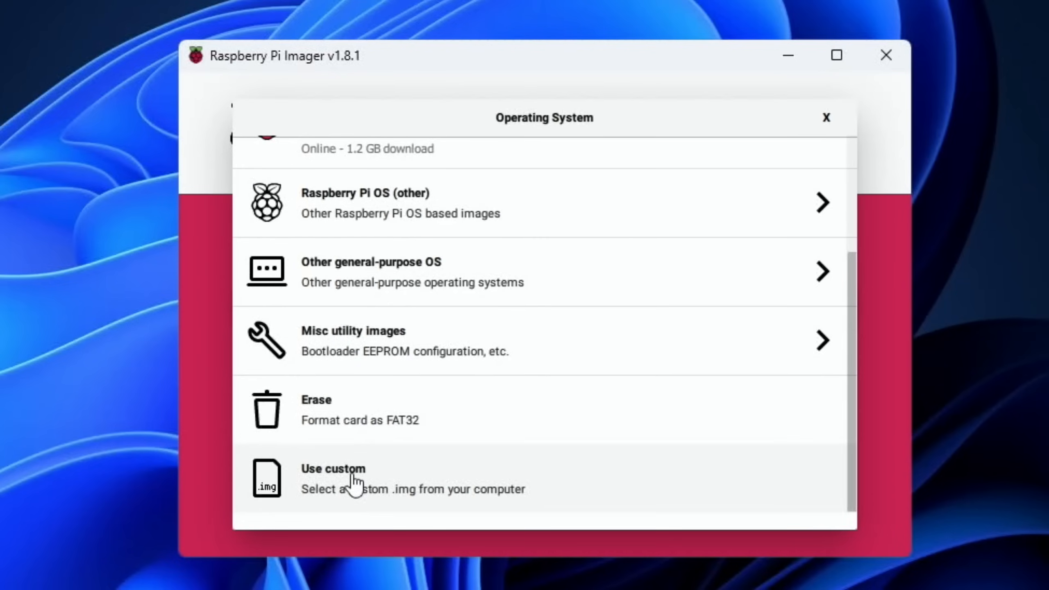
pyautogui.click(351, 479)
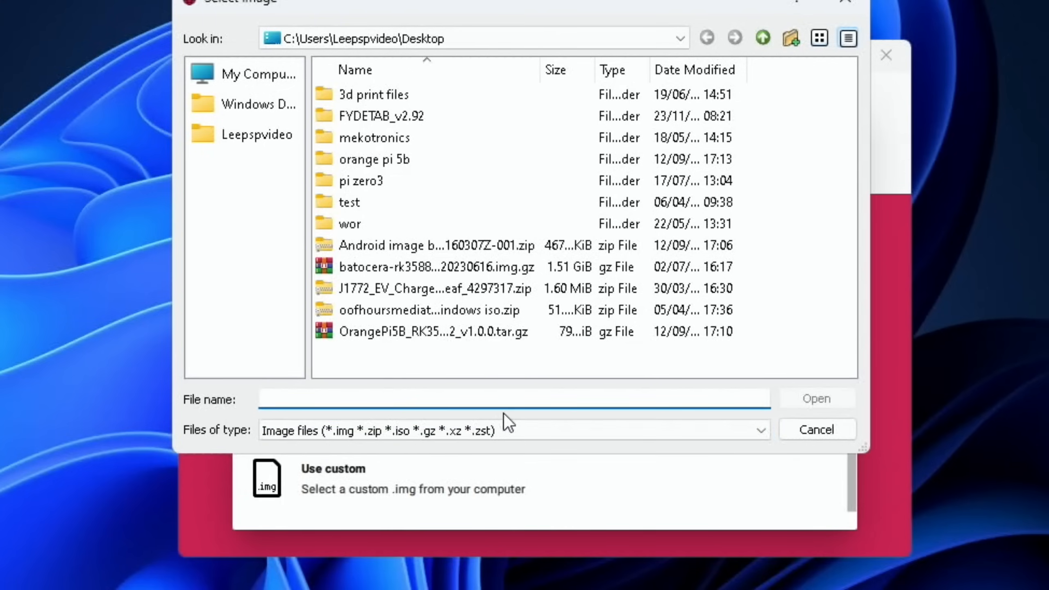
pyautogui.click(349, 224)
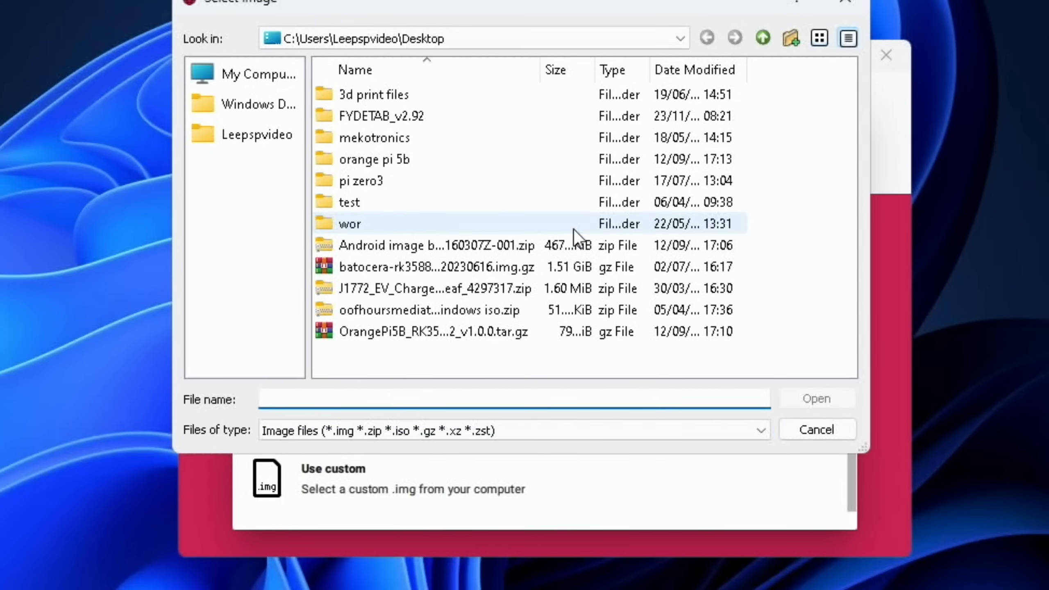
pyautogui.click(815, 430)
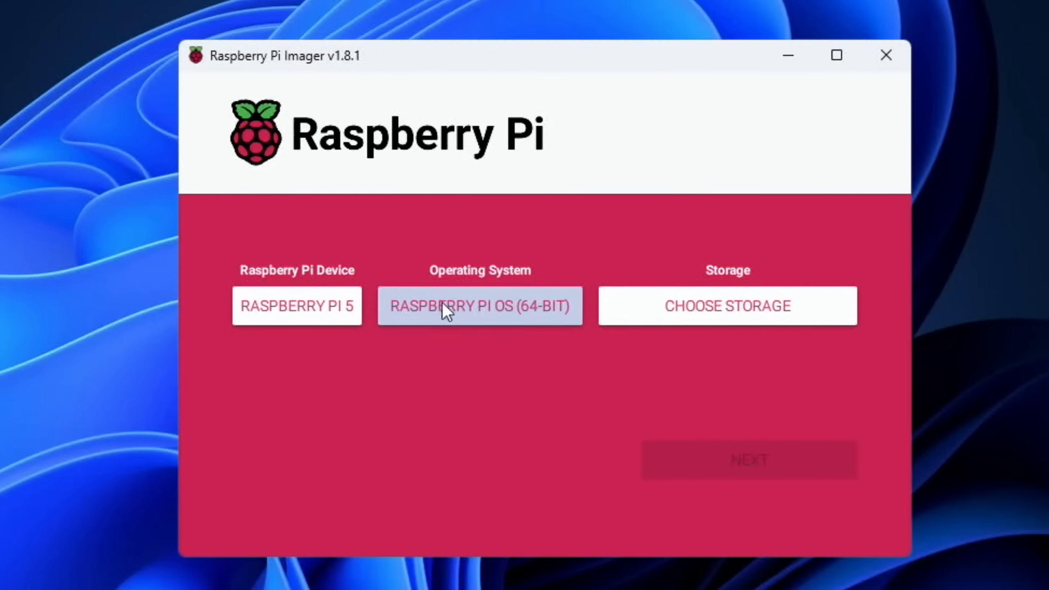
# - Keep Raspberry Pi 5, select Raspberry Pi OS (32-bit), and view storage showing the Samsung drive
pyautogui.click(480, 306)
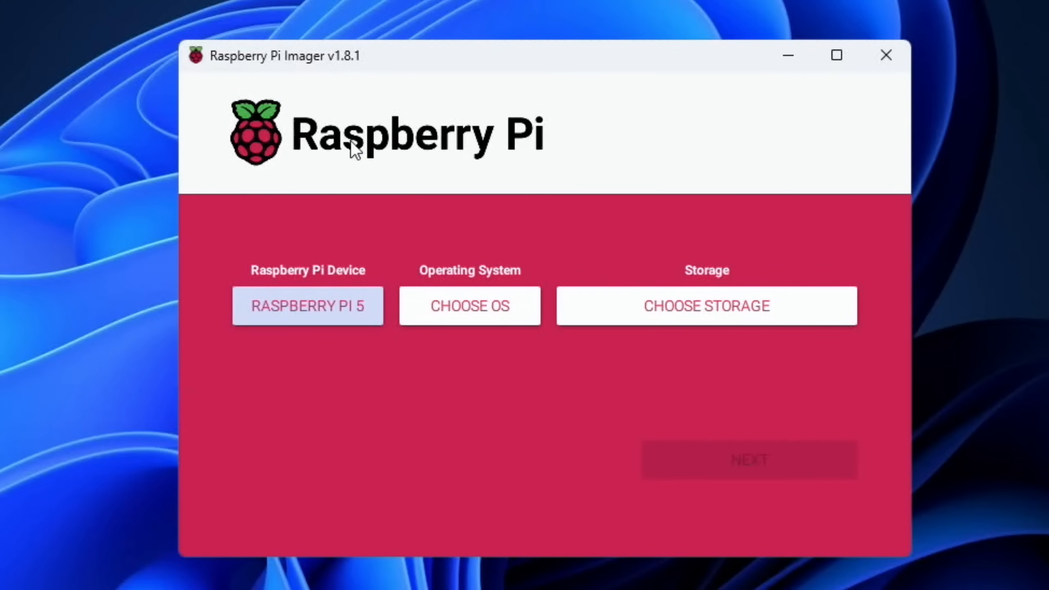
pyautogui.moveTo(466, 289)
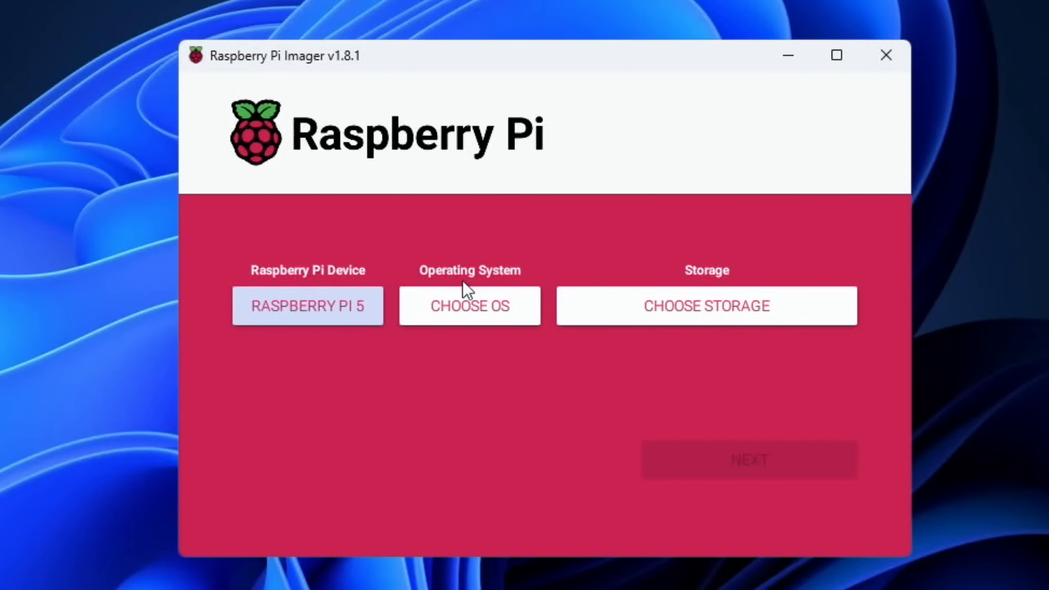
pyautogui.click(469, 305)
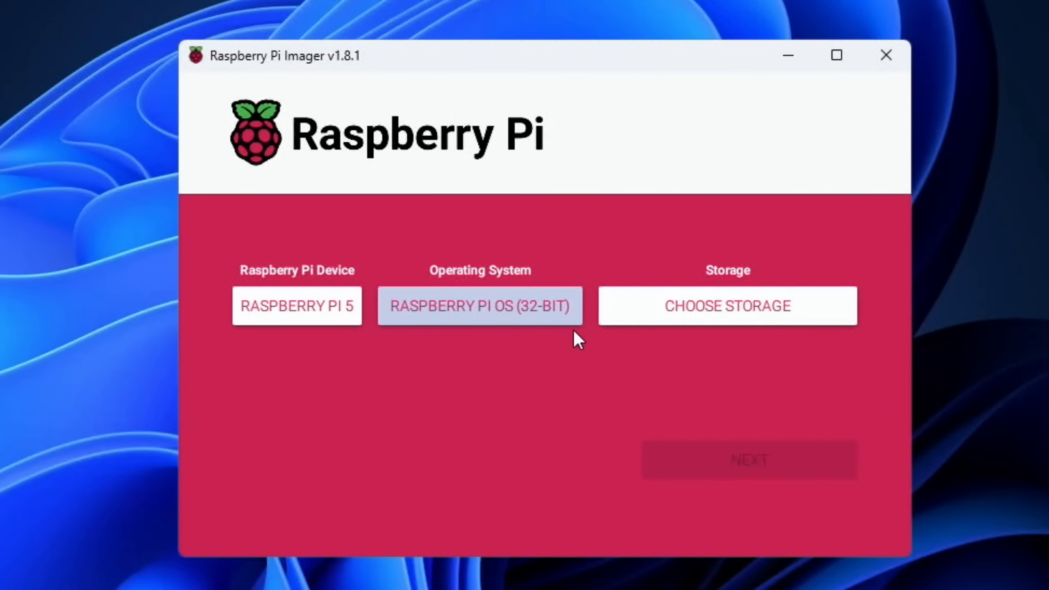
pyautogui.click(727, 305)
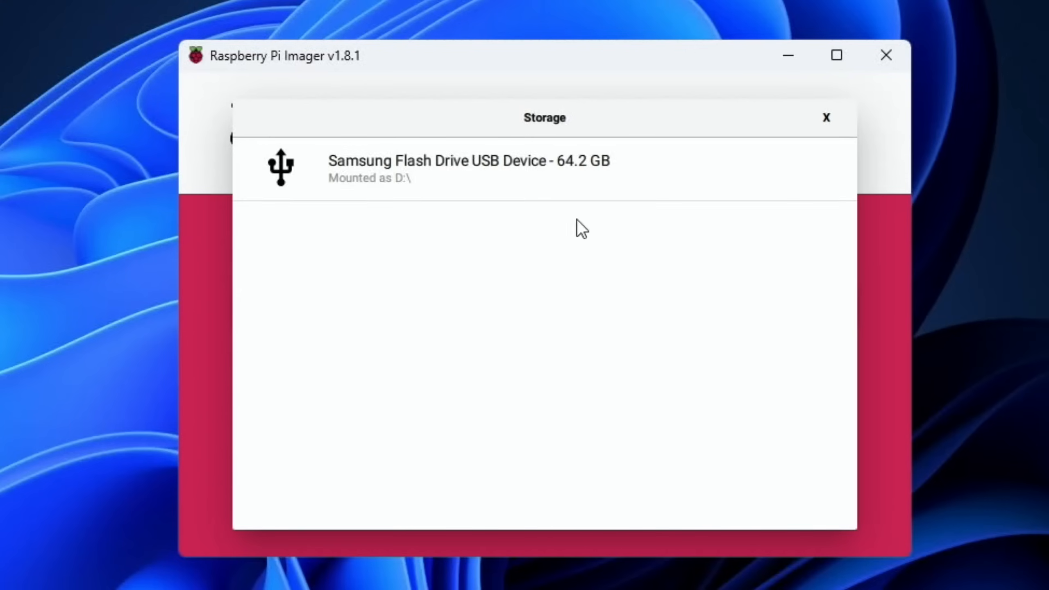
# - Pick the Samsung Flash Drive USB Device as the storage target
pyautogui.click(469, 168)
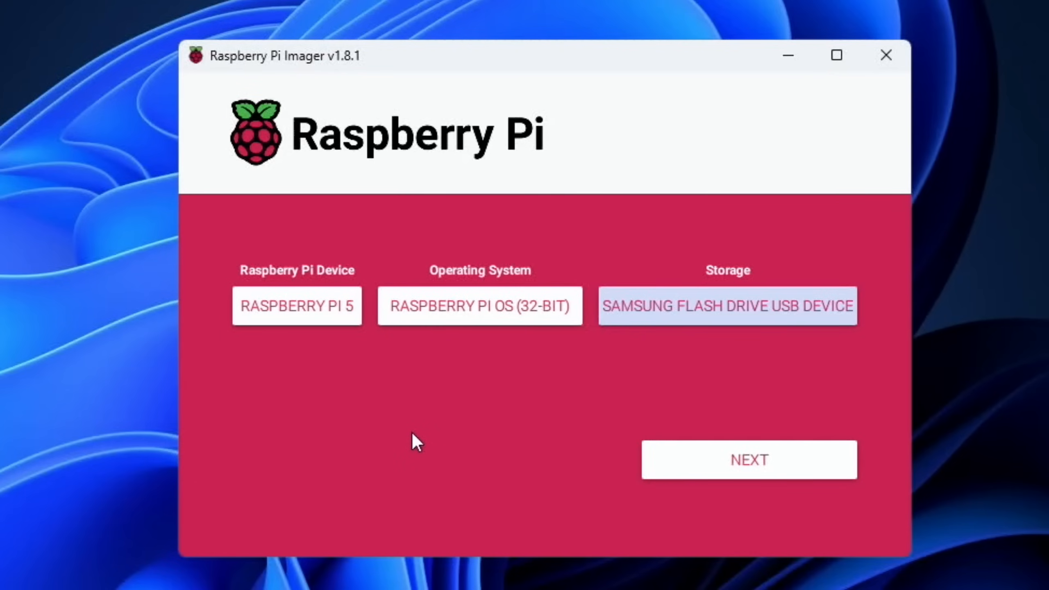
pyautogui.moveTo(378, 213)
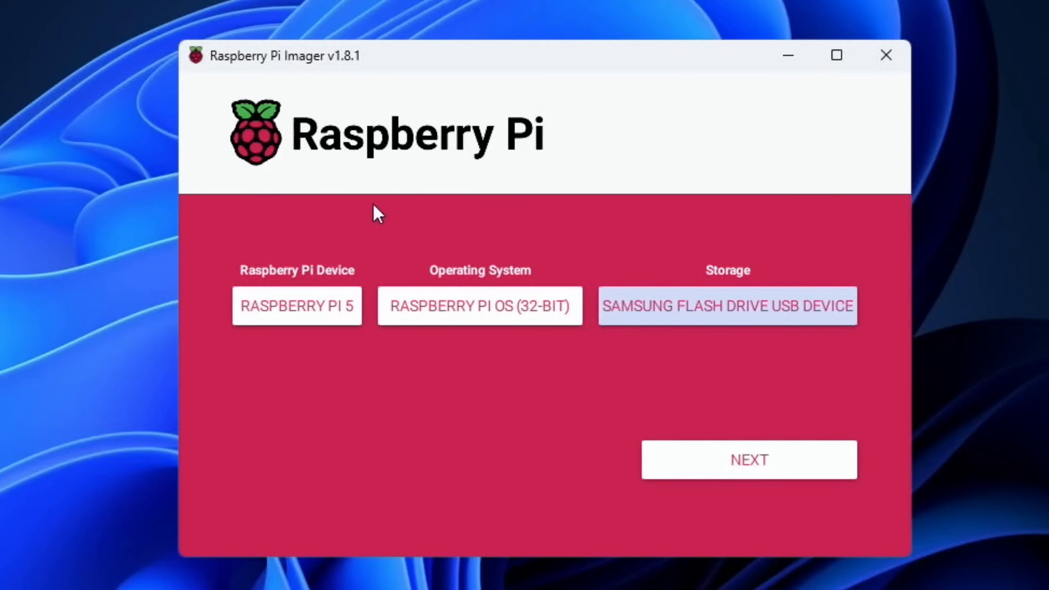
pyautogui.moveTo(468, 212)
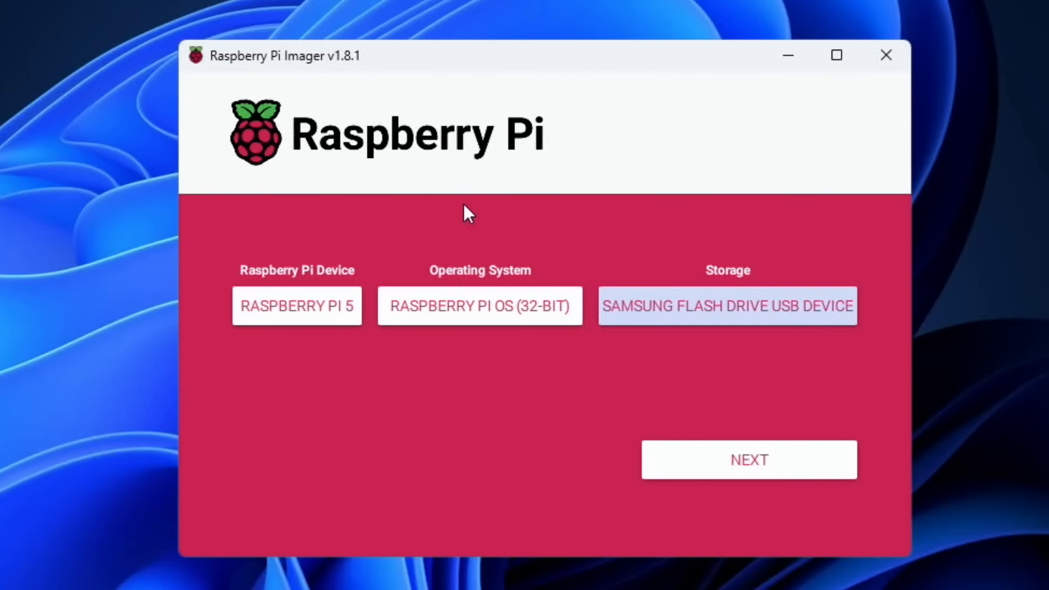